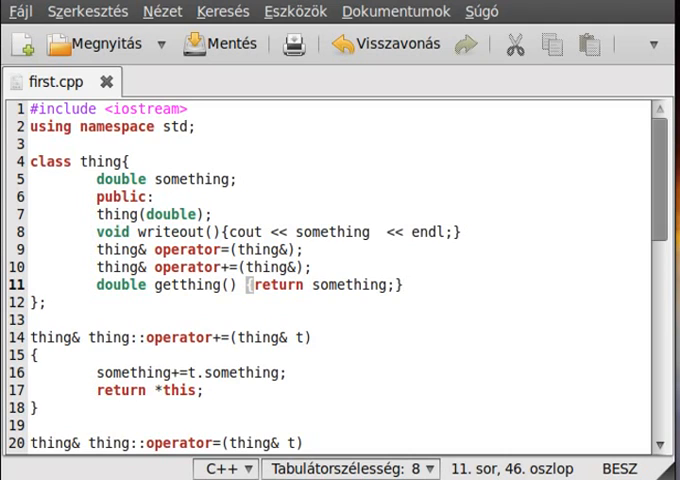
- Make the assignment operator's parameter a const thing reference
{"action": "left_click", "coordinate": [404, 285]}
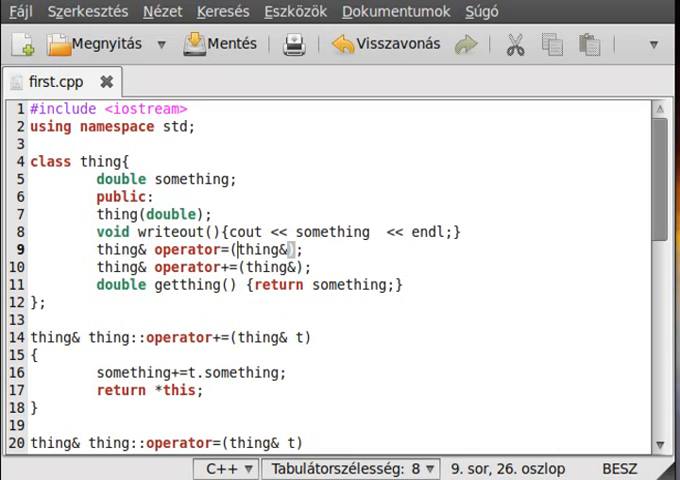
{"action": "type", "text": "const"}
{"action": "type", "text": "th"}
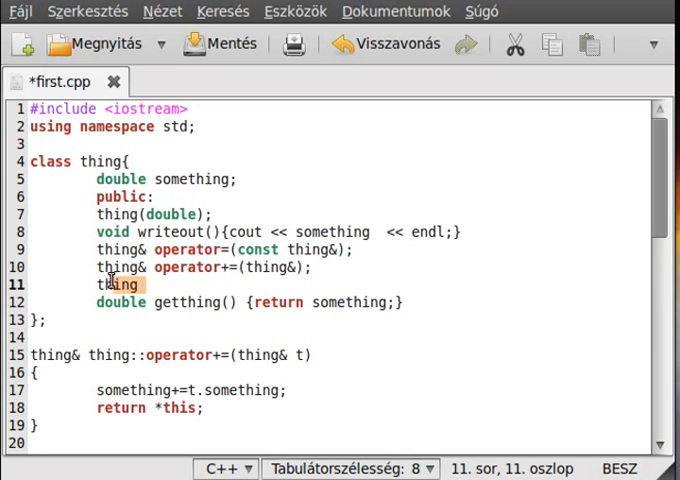
- Declare 'thing operator+(thing&);' in the thing class on line 11
{"action": "double_click", "coordinate": [116, 285]}
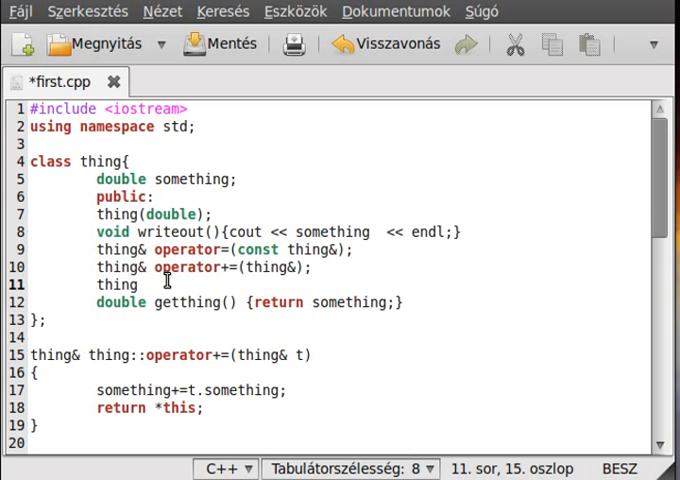
{"action": "type", "text": "operator"}
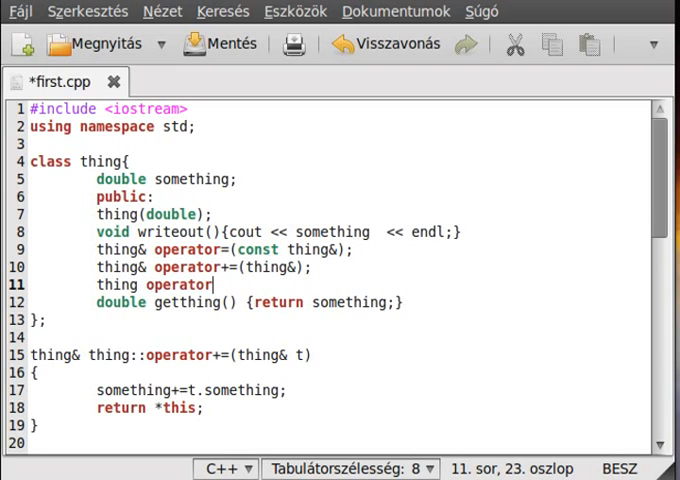
{"action": "type", "text": "+("}
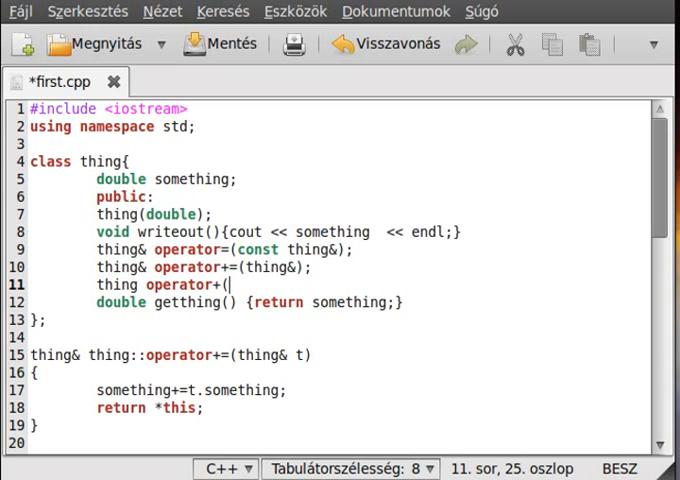
{"action": "type", "text": "thing"}
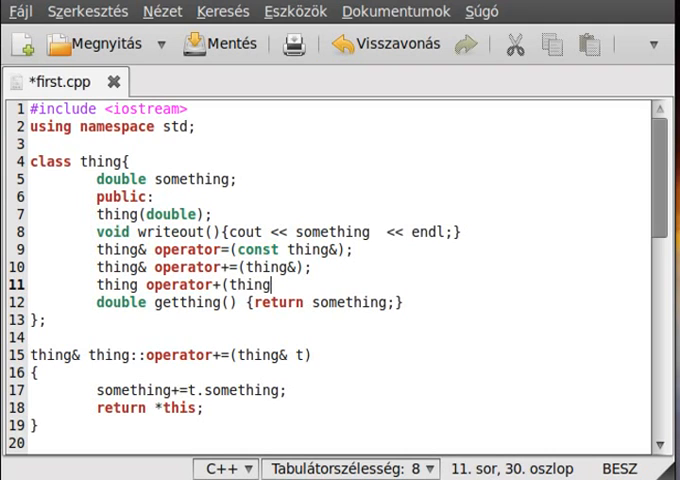
{"action": "type", "text": "&"}
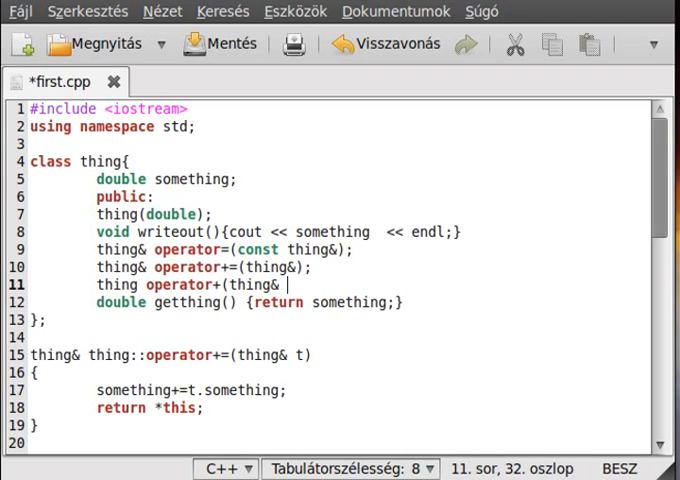
{"action": "type", "text": ";"}
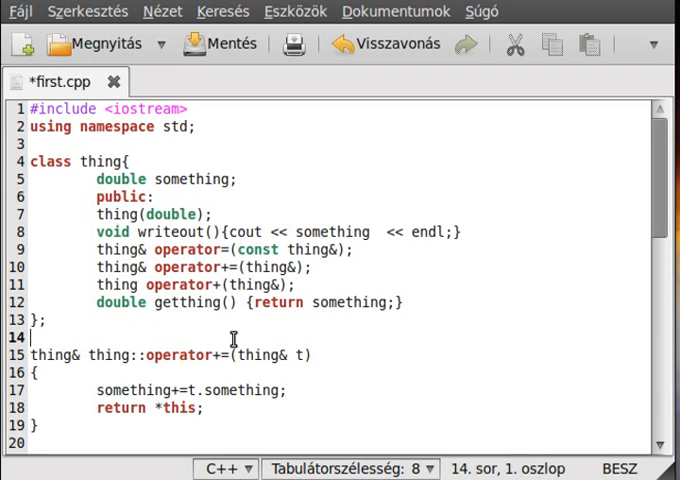
- Jot down the notes 'a+b' and 'a.operator+(b)' below the class
{"action": "type", "text": "a+!b"}
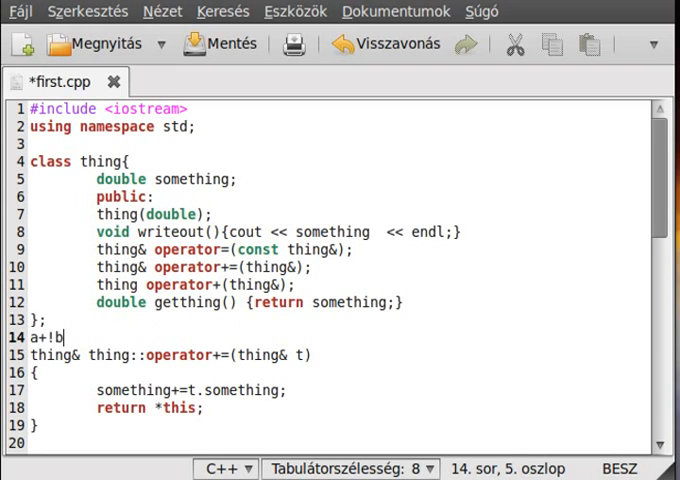
{"action": "key", "text": "BackSpace"}
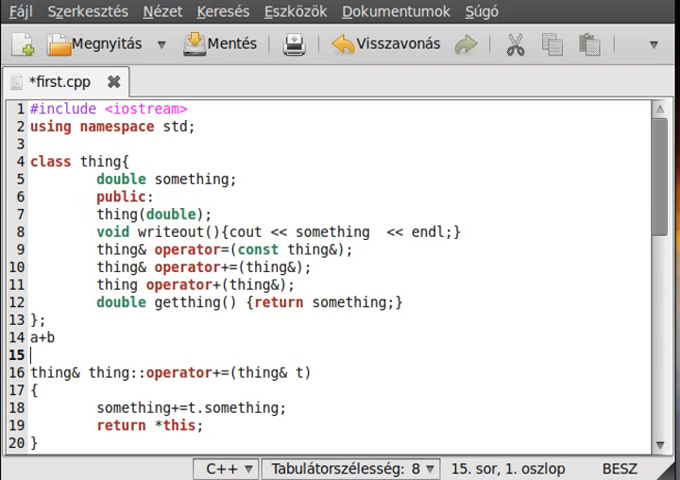
{"action": "type", "text": "a."}
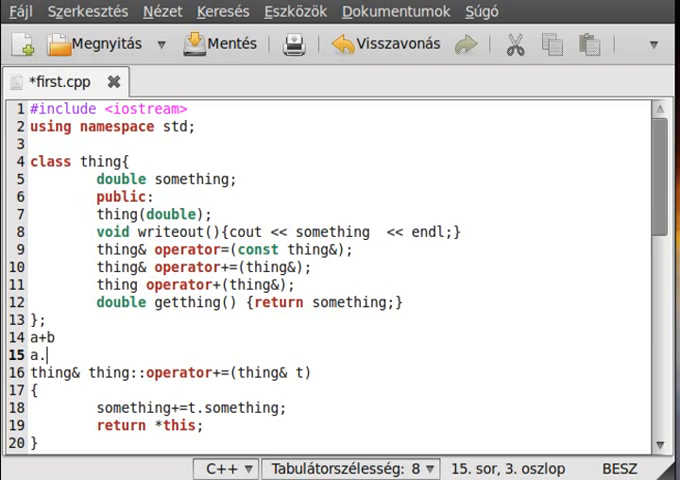
{"action": "type", "text": "operator"}
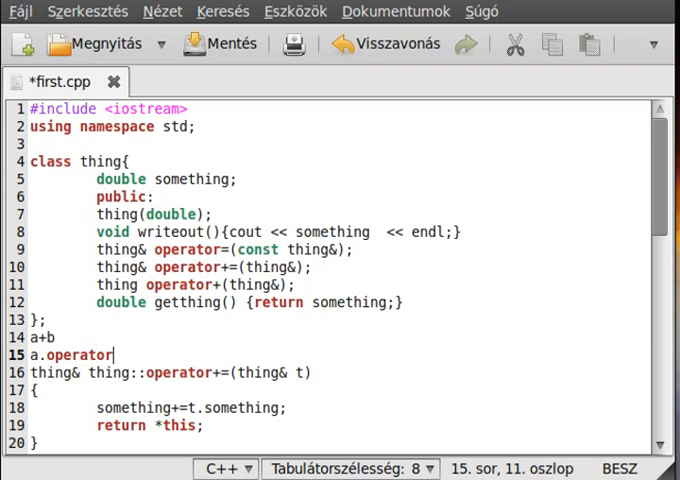
{"action": "type", "text": "+(b"}
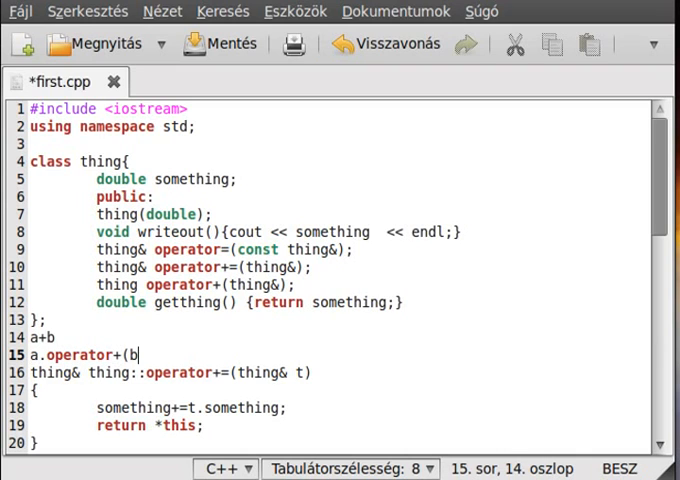
{"action": "type", "text": ")"}
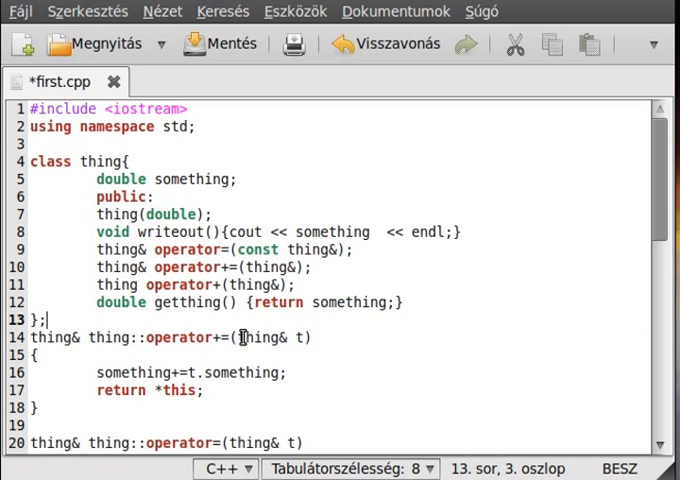
- Type the header 'thing thing::operator+(thing& t)' on line 29 below operator=
{"action": "scroll", "scroll_direction": "down", "scroll_amount": 3}
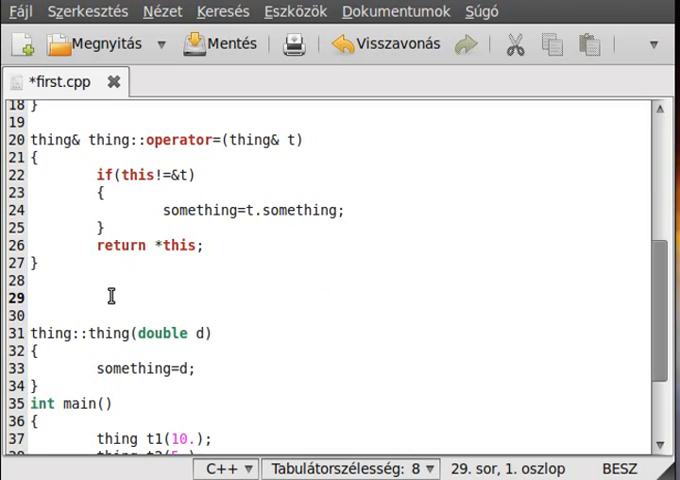
{"action": "left_click", "coordinate": [35, 297]}
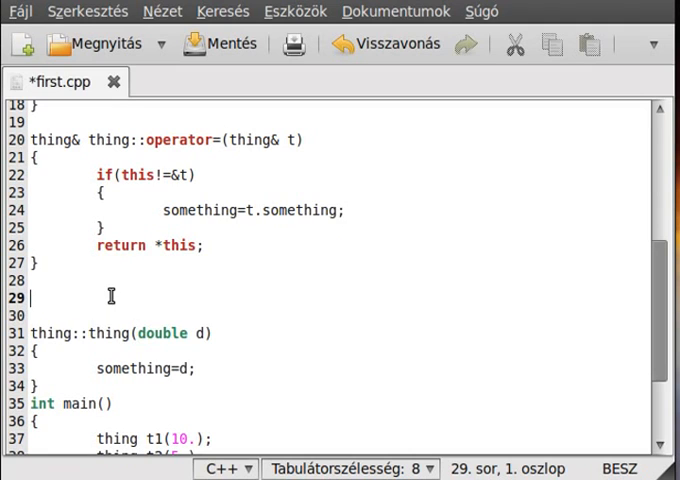
{"action": "type", "text": "thing&"}
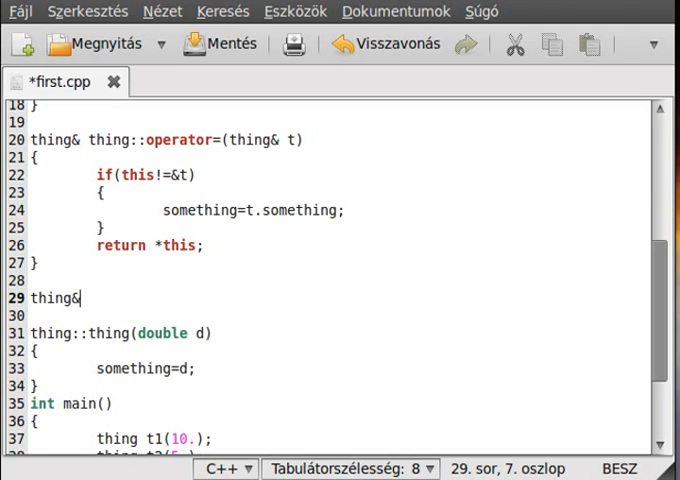
{"action": "key", "text": "BackSpace"}
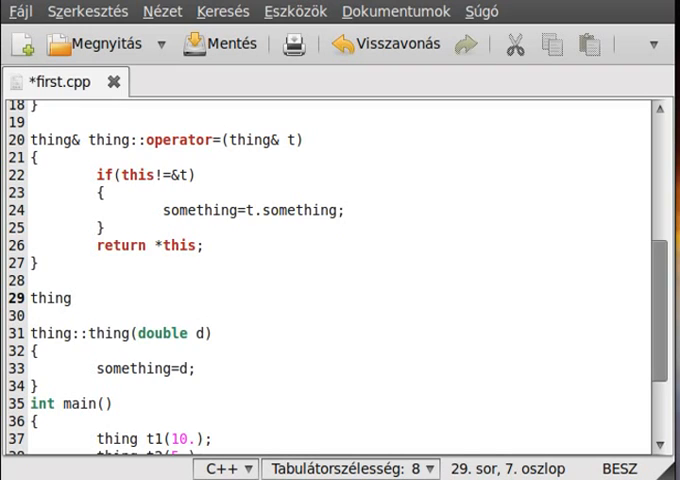
{"action": "type", "text": "thin"}
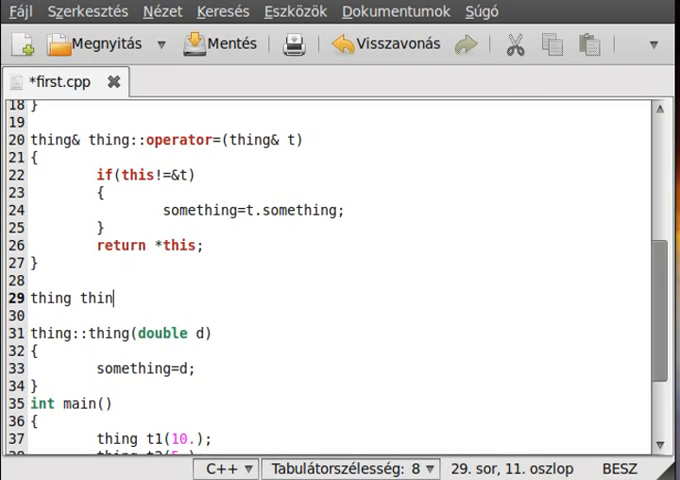
{"action": "type", "text": "g::"}
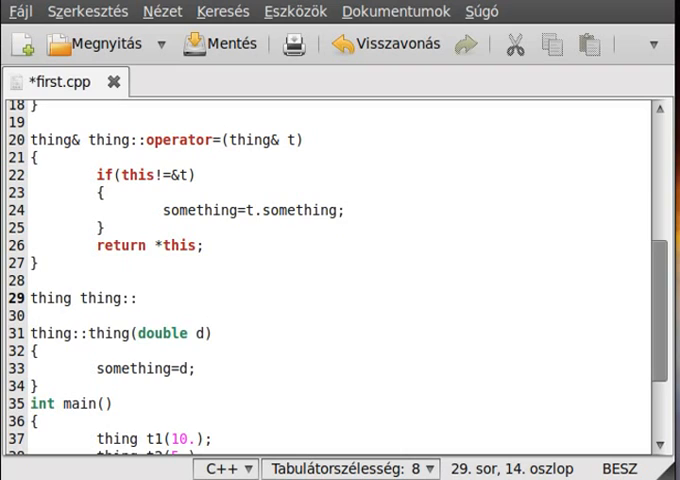
{"action": "type", "text": "oper"}
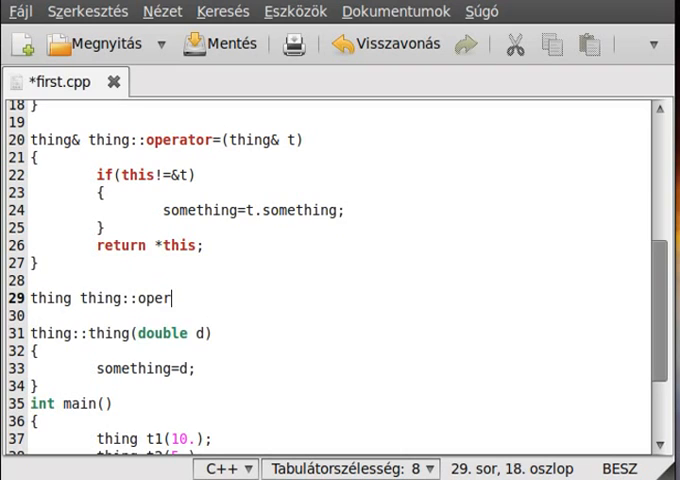
{"action": "type", "text": "ator+(thing& t"}
{"action": "left_click", "coordinate": [325, 314]}
{"action": "type", "text": "{"}
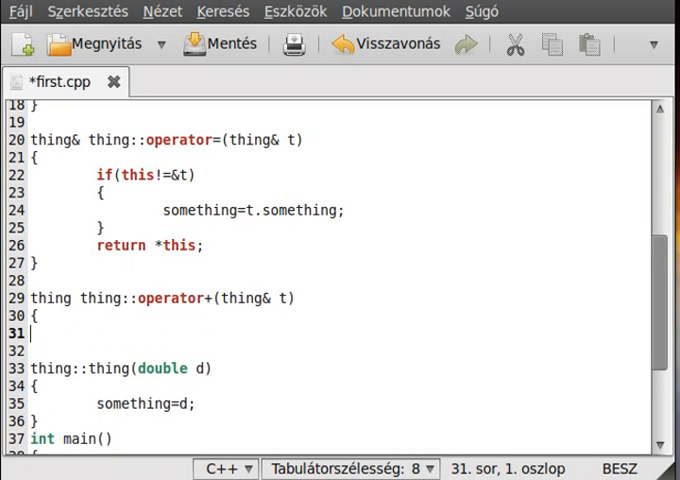
- Add 'thing tmp(0.0);' and 'tmp.something=something;' to the operator+ body
{"action": "key", "text": "Tab"}
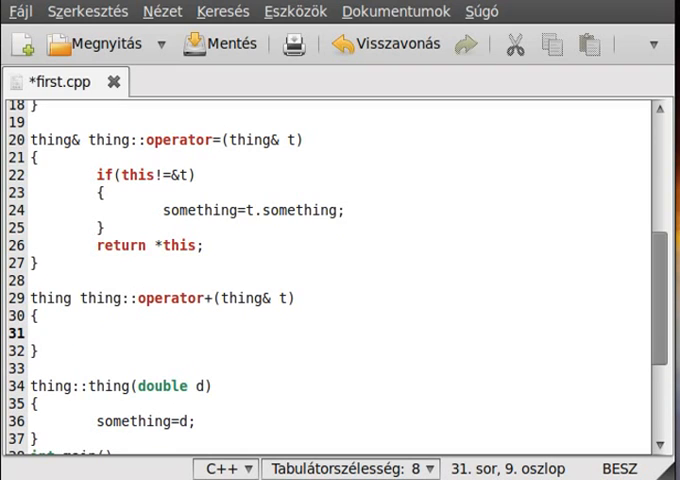
{"action": "type", "text": "thing tmp;"}
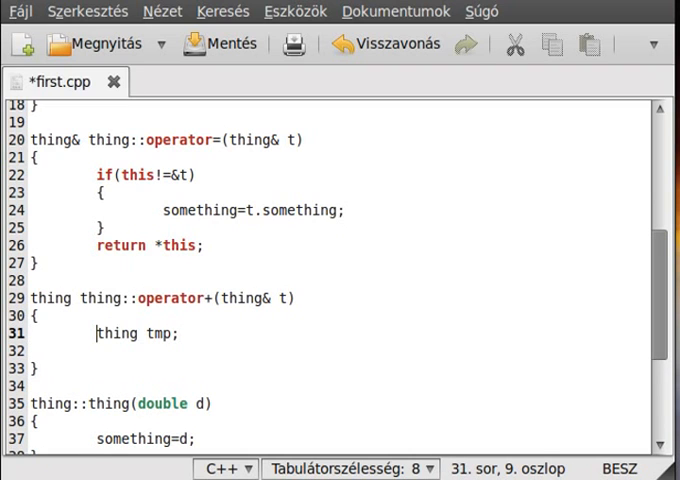
{"action": "type", "text": "(0.0"}
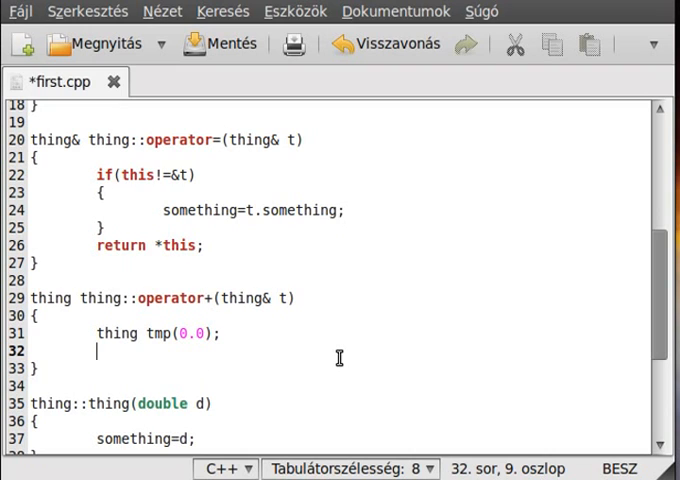
{"action": "type", "text": "tmp.something=som"}
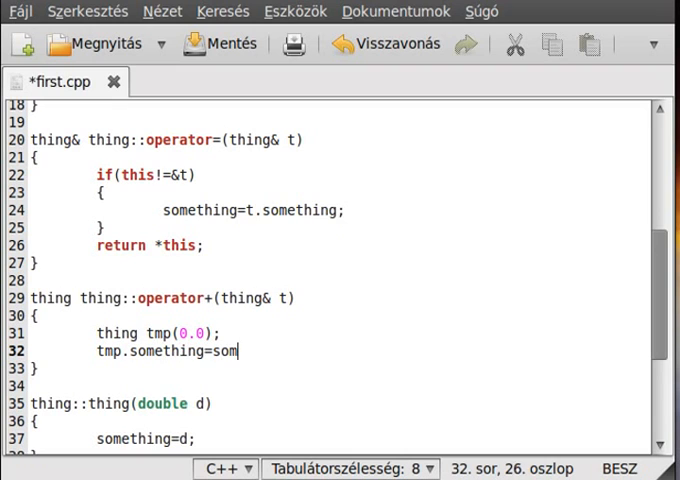
{"action": "type", "text": "ething;"}
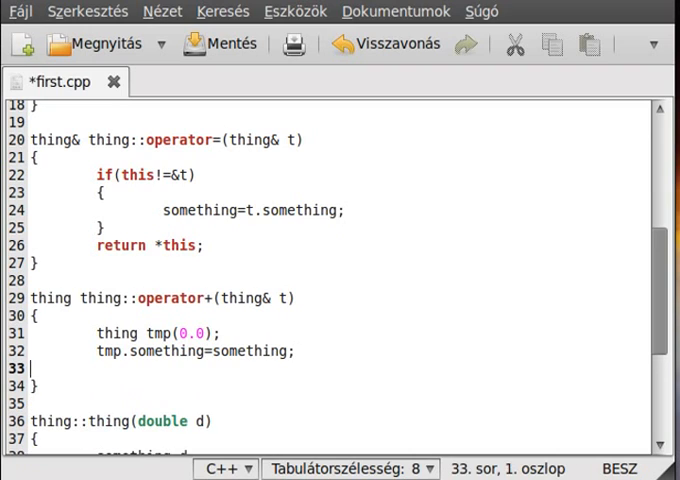
- Add 'tmp.something+=t.something;' and 'return tmp;' to finish operator+
{"action": "key", "text": "Tab"}
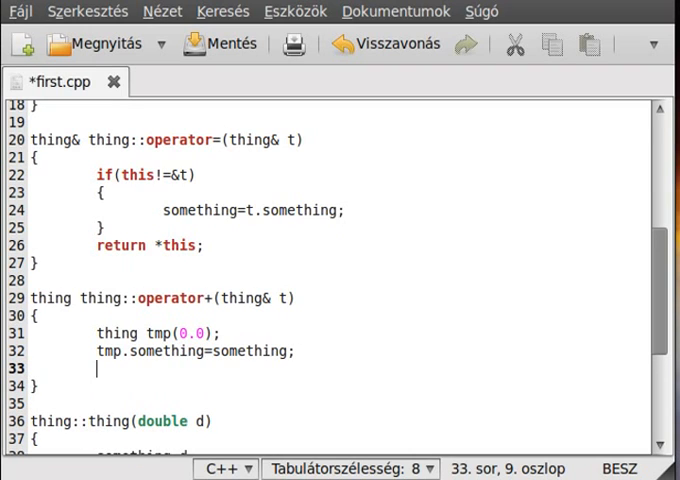
{"action": "type", "text": "t"}
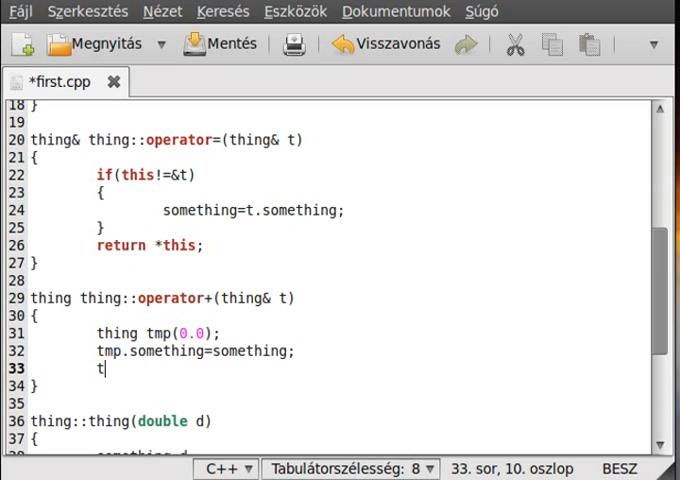
{"action": "type", "text": "mp.someth"}
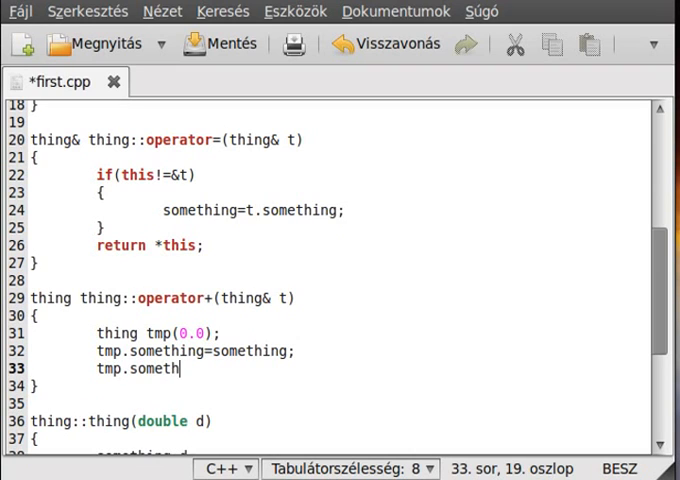
{"action": "type", "text": "ing"}
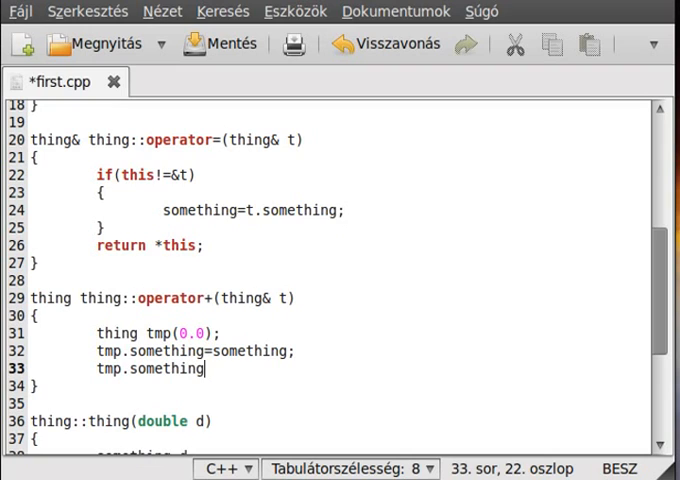
{"action": "type", "text": "+=t.so"}
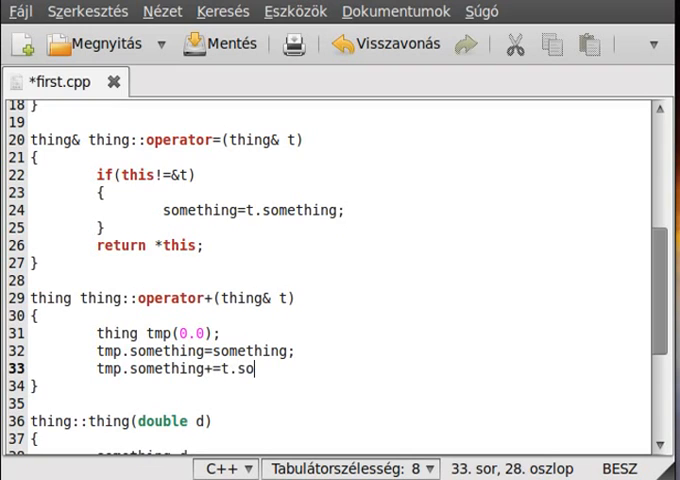
{"action": "type", "text": "mething;"}
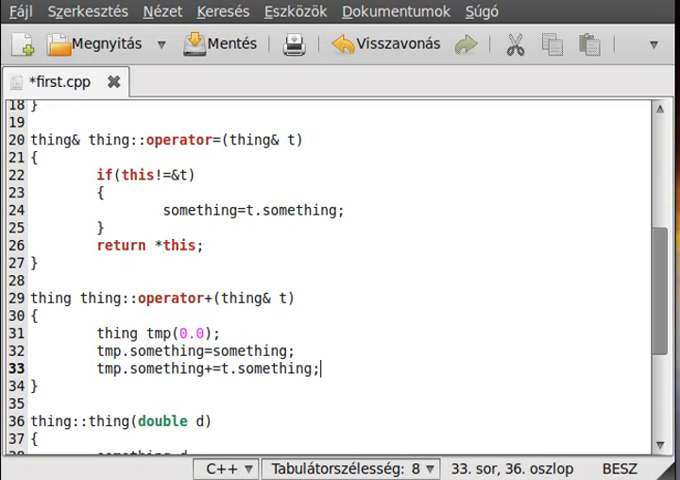
{"action": "key", "text": "Return"}
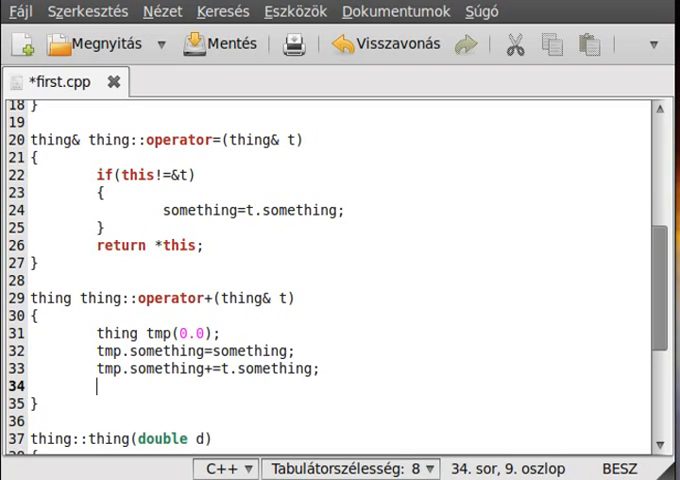
{"action": "type", "text": "return"}
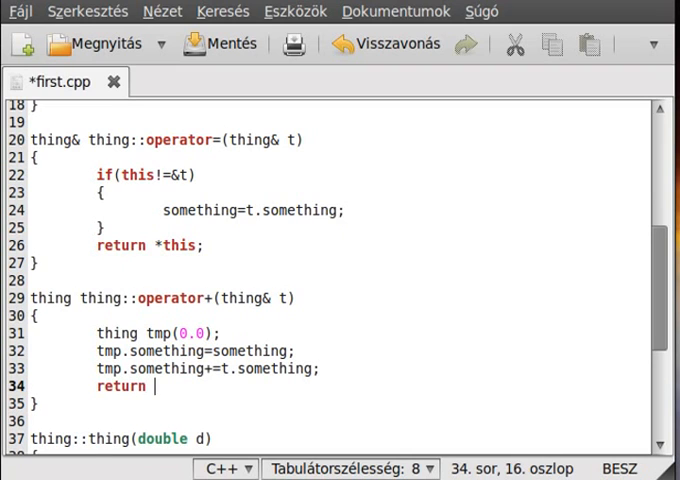
{"action": "type", "text": "tmp"}
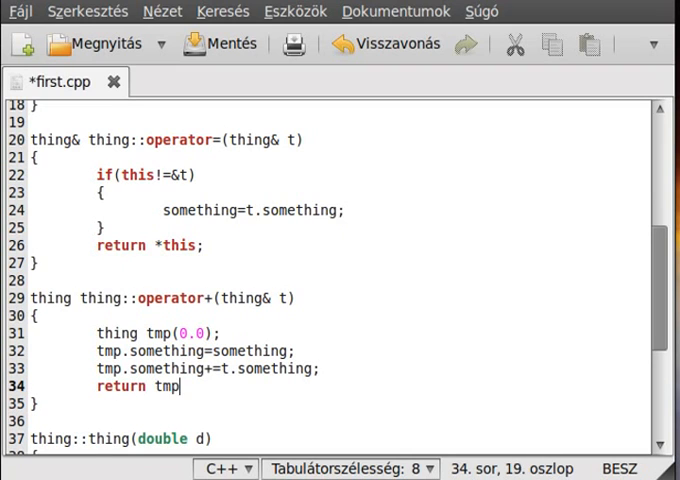
{"action": "type", "text": ";"}
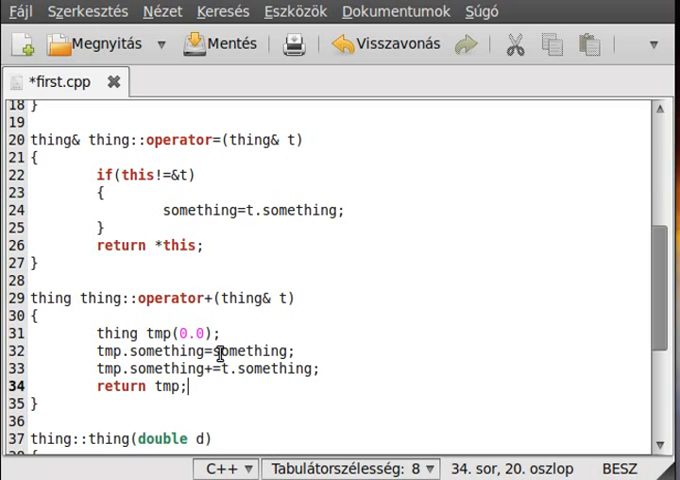
{"action": "scroll", "scroll_direction": "down", "scroll_amount": 3}
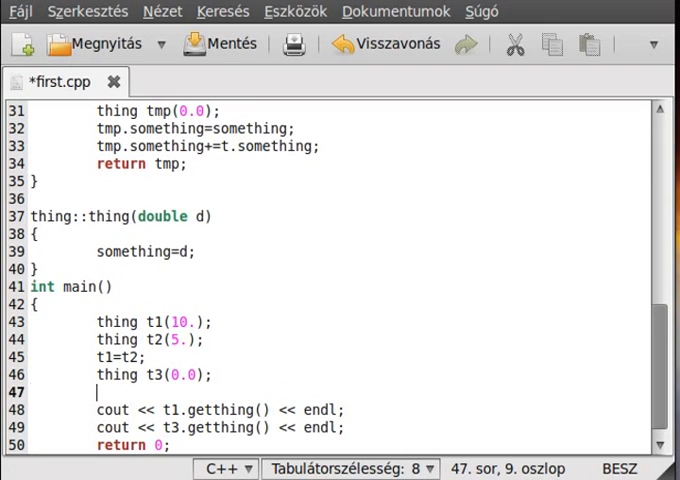
- Add 't3=t1+t2;' after 'thing t3(0.0);' in main and save first.cpp
{"action": "type", "text": "t3"}
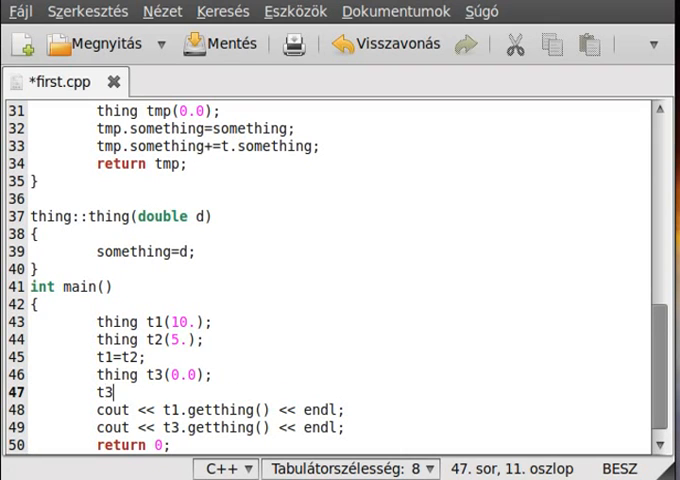
{"action": "type", "text": "=t1+"}
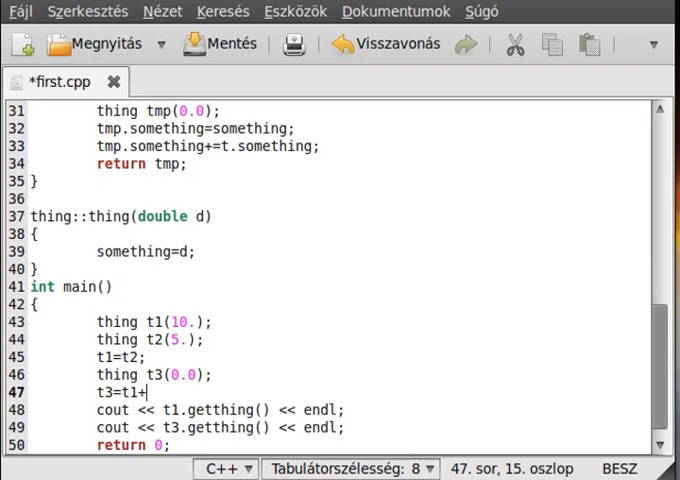
{"action": "type", "text": "t2;"}
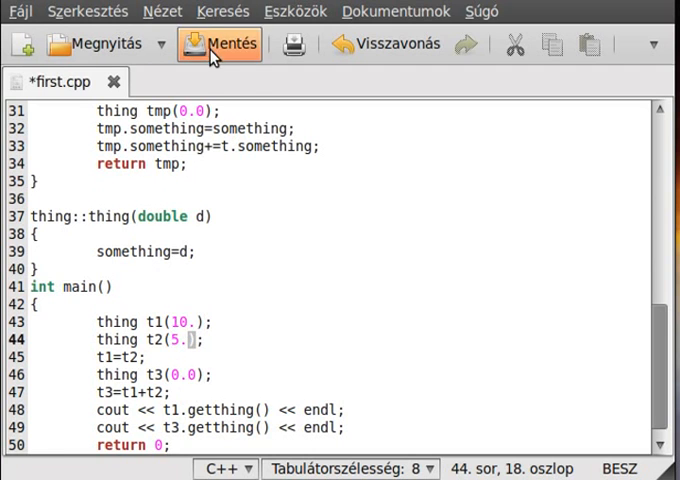
{"action": "left_click", "coordinate": [232, 43]}
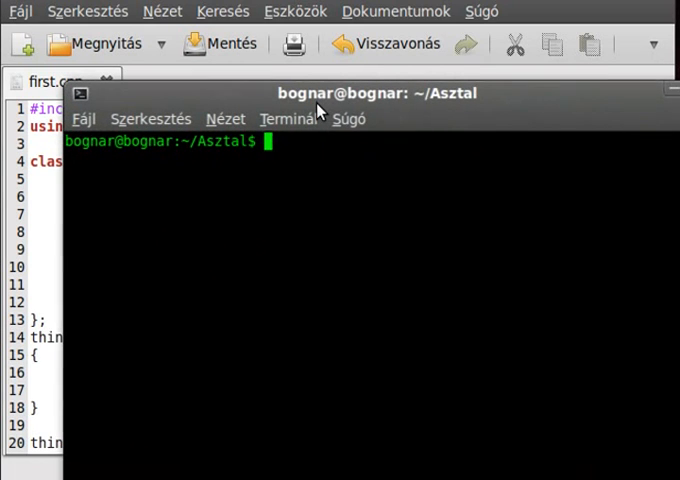
- Recompile with 'g++ first.cpp' and run ./a.out in the terminal
{"action": "type", "text": "g++ first"}
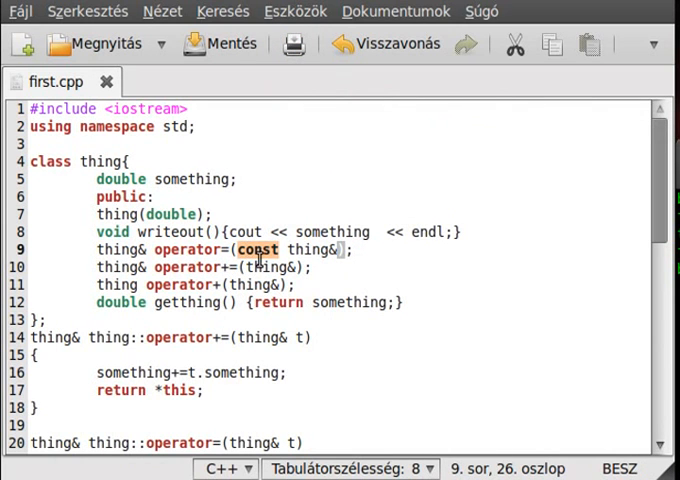
{"action": "scroll", "scroll_direction": "down", "scroll_amount": 3}
{"action": "type", "text": "const "}
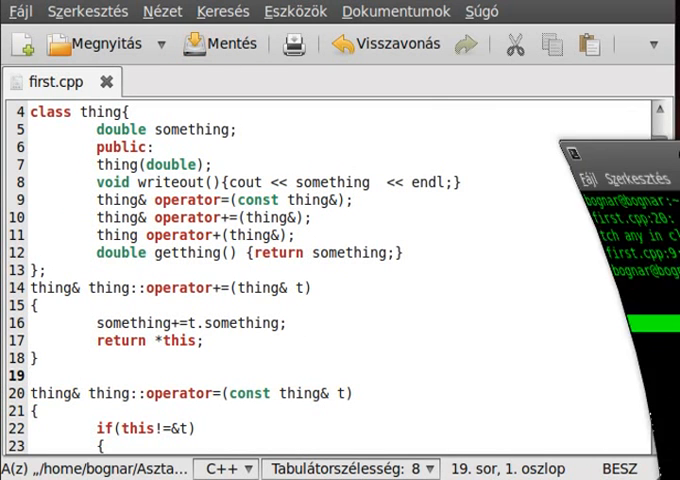
{"action": "left_click", "coordinate": [340, 85]}
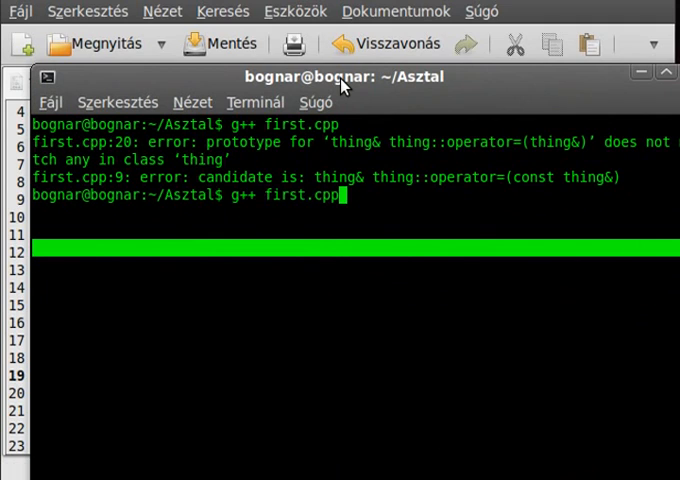
{"action": "type", "text": "./a"}
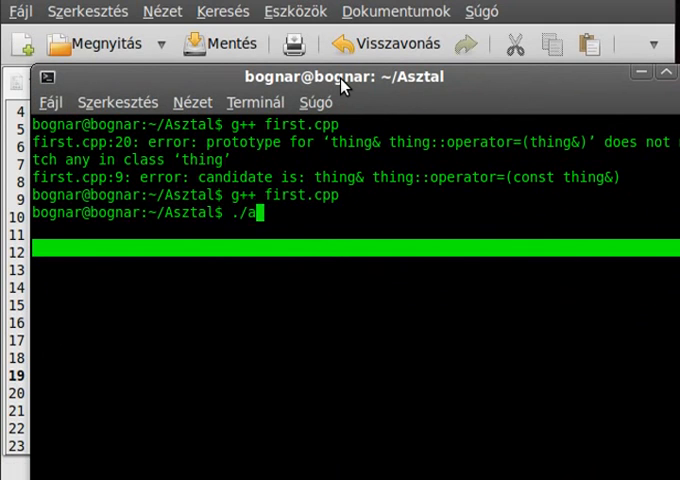
{"action": "key", "text": "Return"}
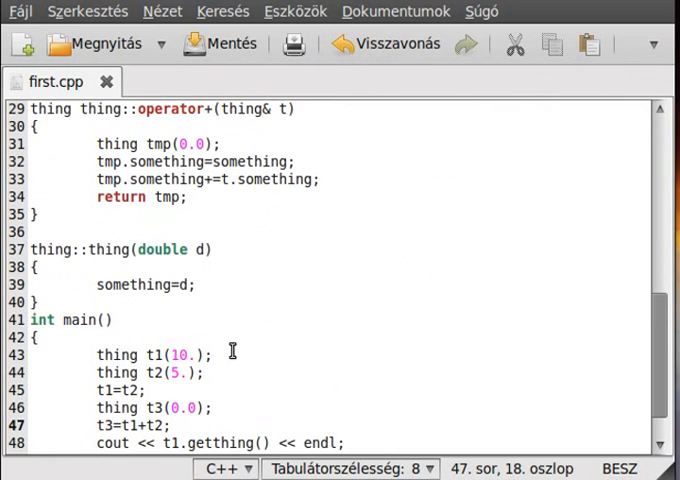
- Add // before 't1=t2;' on line 45 of main
{"action": "left_click", "coordinate": [233, 179]}
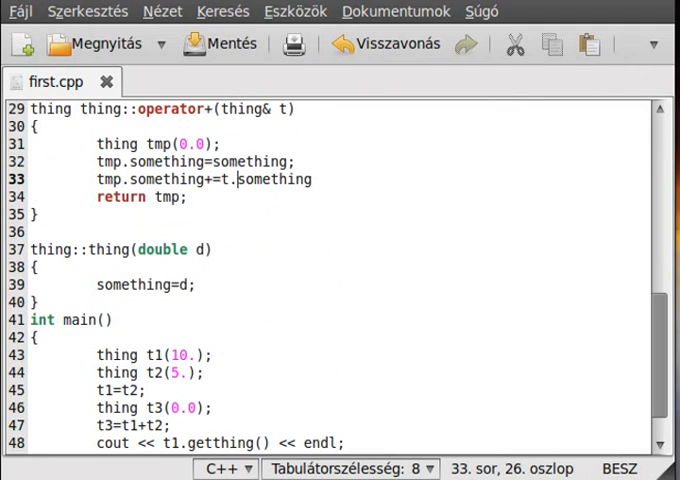
{"action": "mouse_move", "coordinate": [518, 290]}
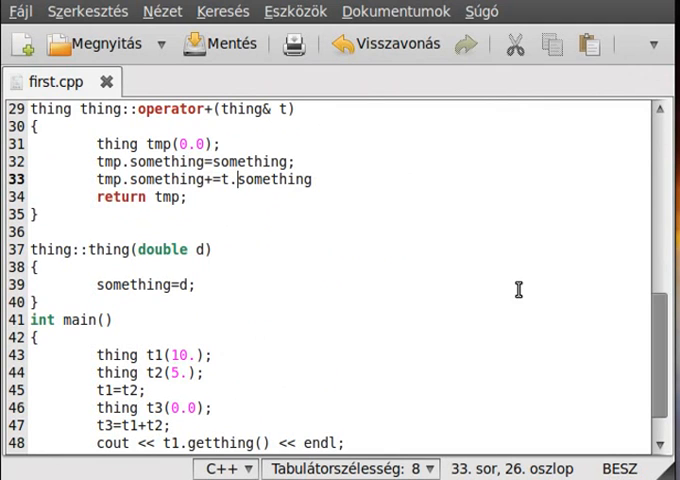
{"action": "scroll", "scroll_direction": "down", "scroll_amount": 3}
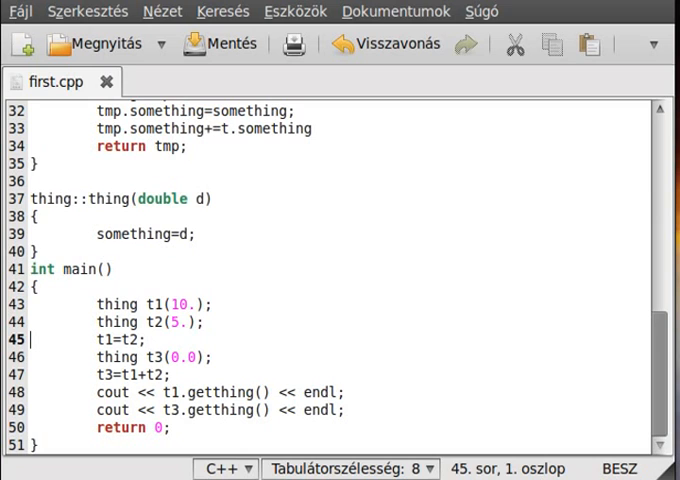
{"action": "type", "text": "//"}
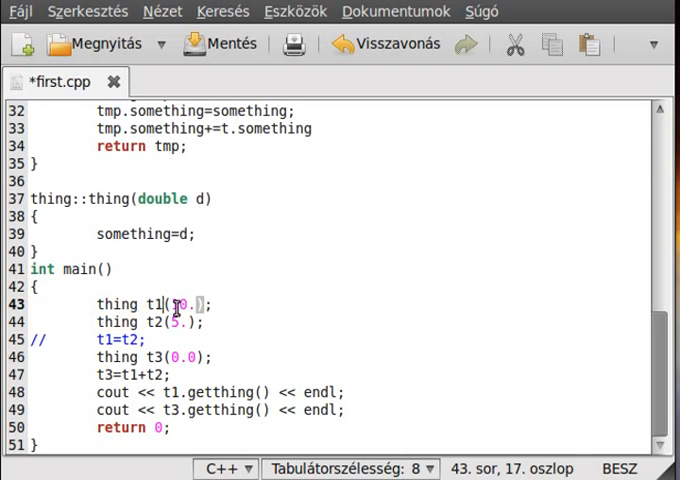
{"action": "left_click", "coordinate": [160, 320]}
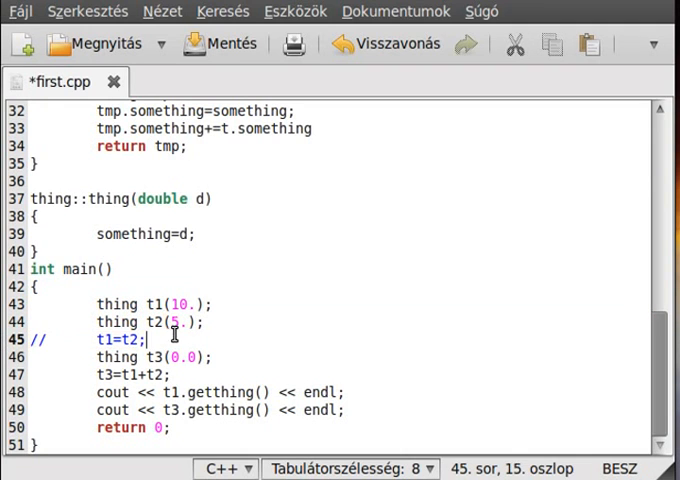
{"action": "left_click", "coordinate": [96, 340]}
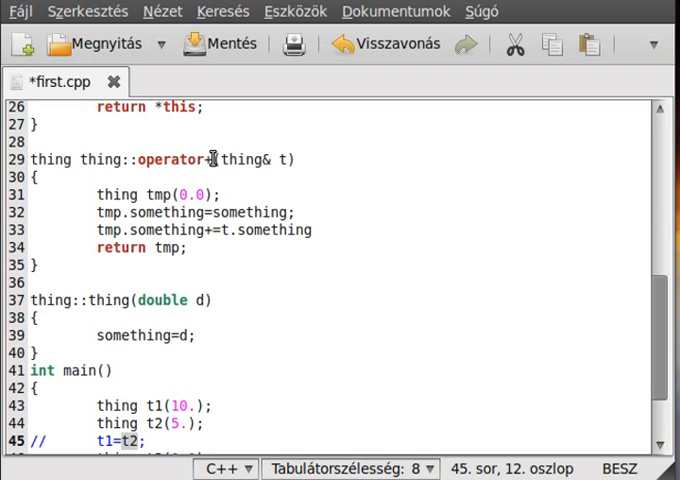
- Change the operator+ definition on line 29 to operator*
{"action": "double_click", "coordinate": [170, 159]}
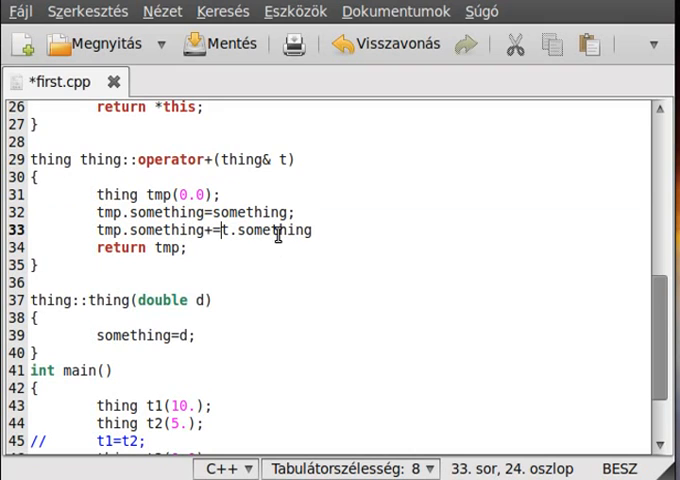
{"action": "left_click", "coordinate": [205, 159]}
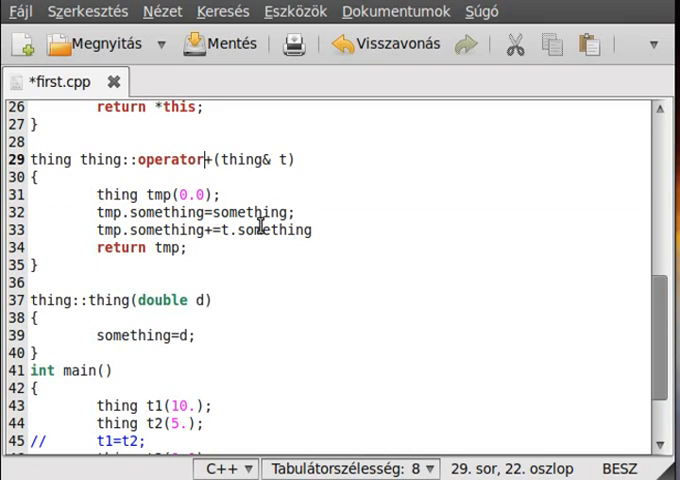
{"action": "type", "text": "*"}
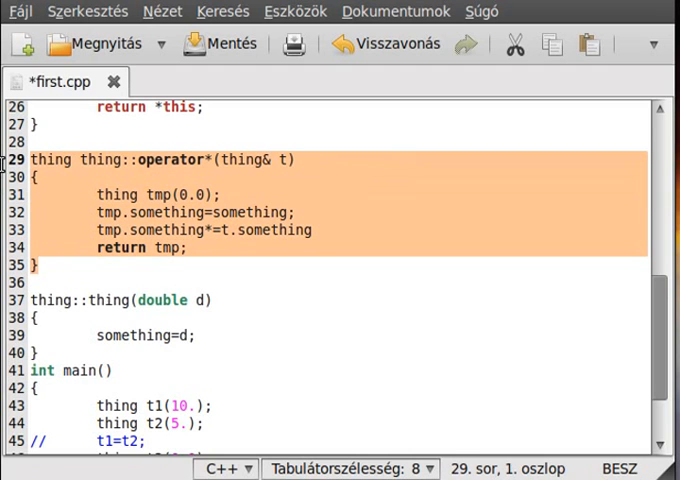
{"action": "mouse_move", "coordinate": [8, 168]}
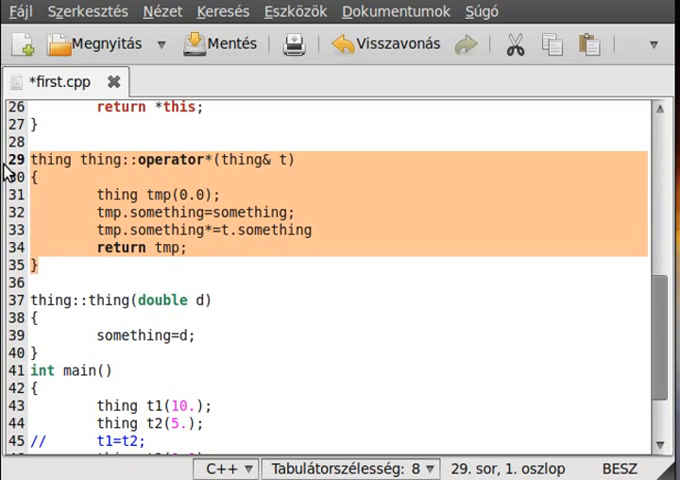
{"action": "scroll", "scroll_direction": "down", "scroll_amount": 3}
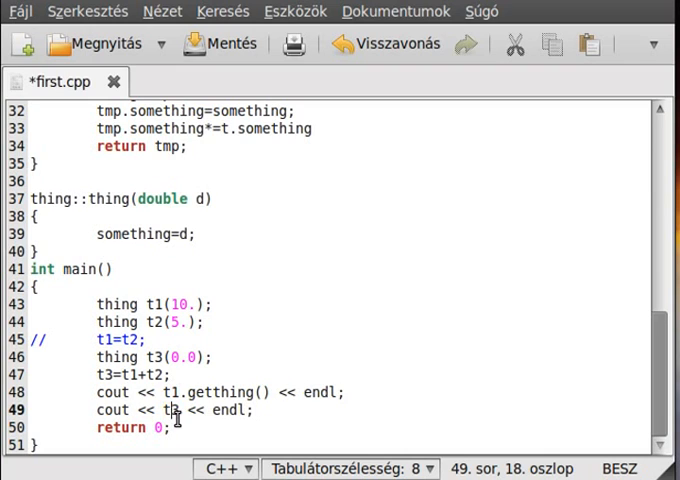
- Select t3 in main's second cout statement on line 49
{"action": "double_click", "coordinate": [168, 410]}
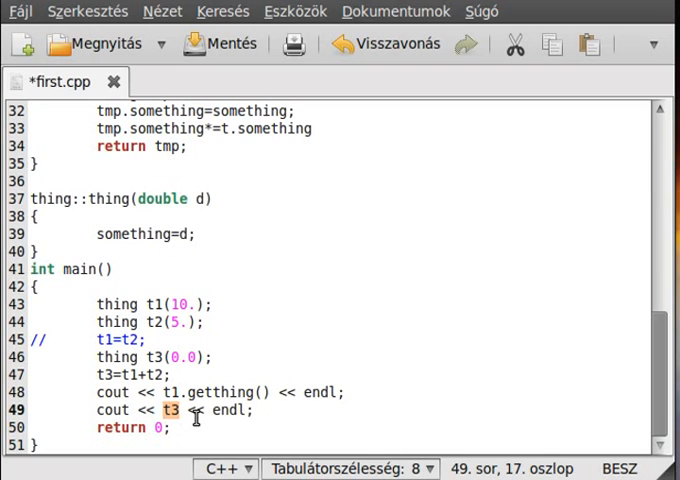
{"action": "mouse_move", "coordinate": [224, 416]}
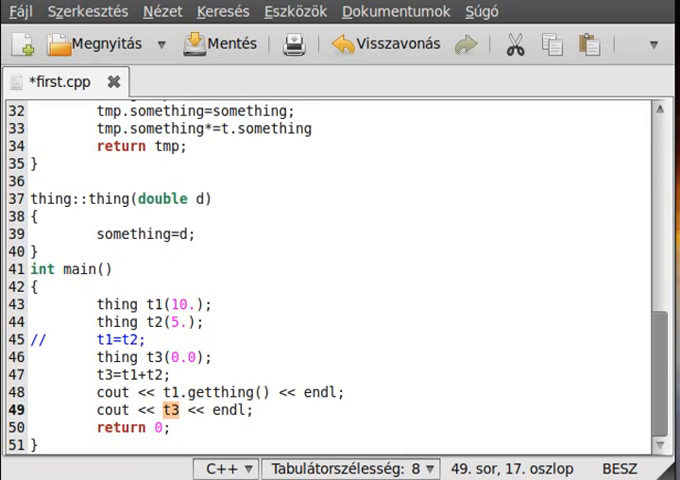
- Check the three operator* body lines (*= and return tmp) and save first.cpp
{"action": "scroll", "scroll_direction": "up", "scroll_amount": 3}
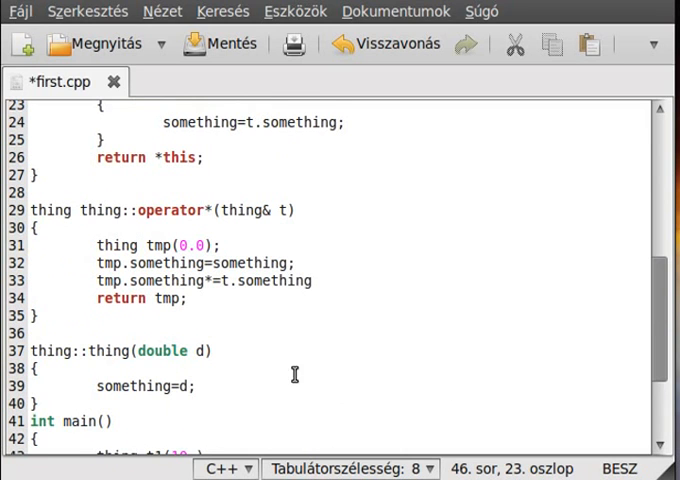
{"action": "left_click_drag", "start_coordinate": [95, 262], "coordinate": [190, 298]}
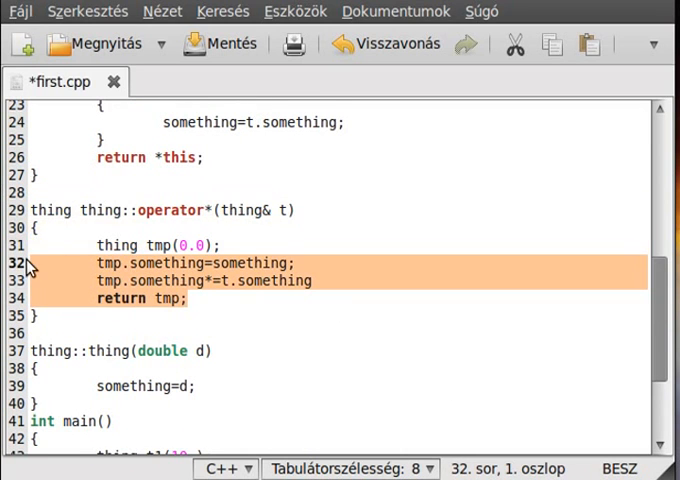
{"action": "left_click", "coordinate": [222, 245]}
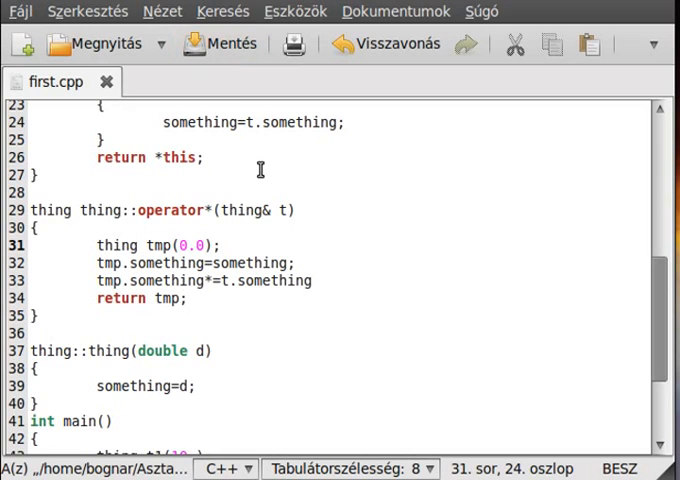
{"action": "left_click", "coordinate": [222, 245]}
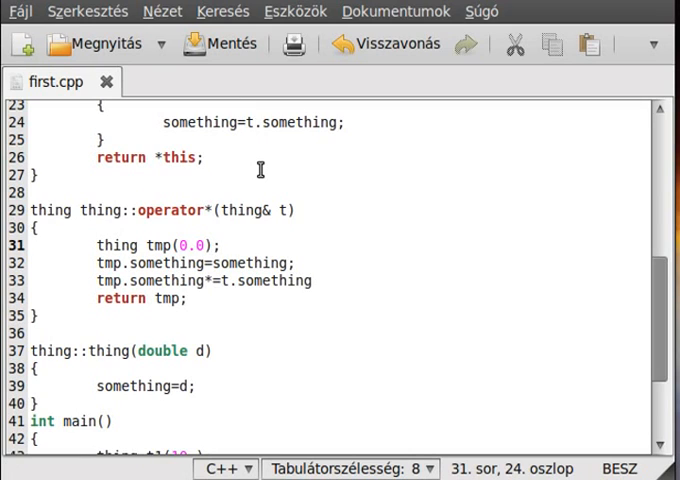
{"action": "left_click", "coordinate": [218, 245]}
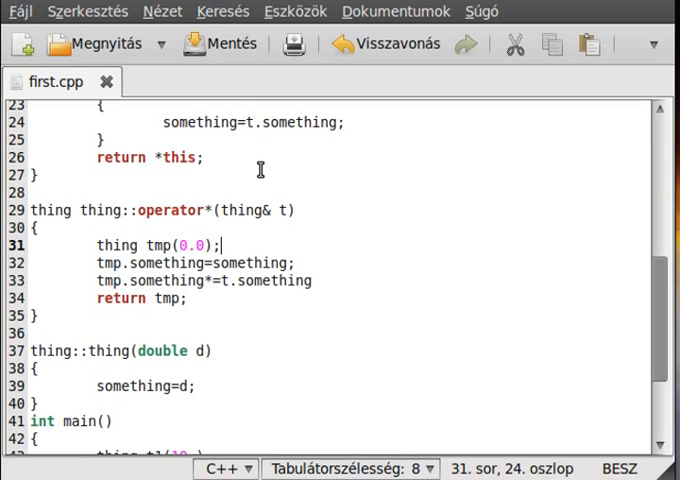